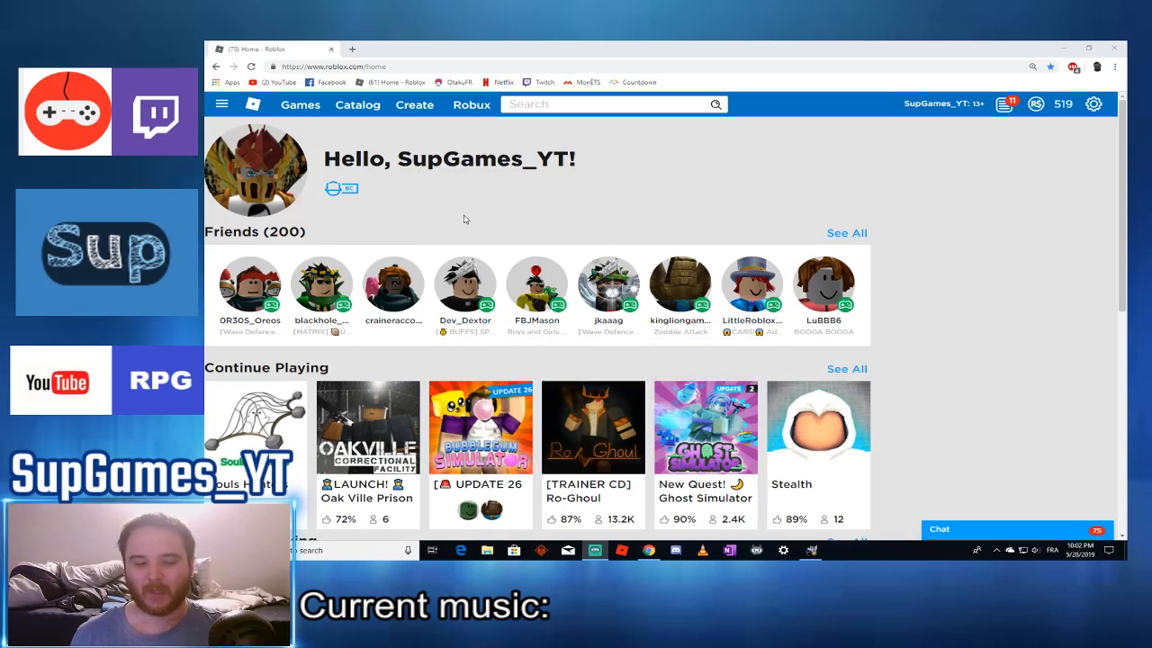
Step: Pick Royale High from the Popular games list and press Play
{"action": "left_click", "coordinate": [300, 105]}
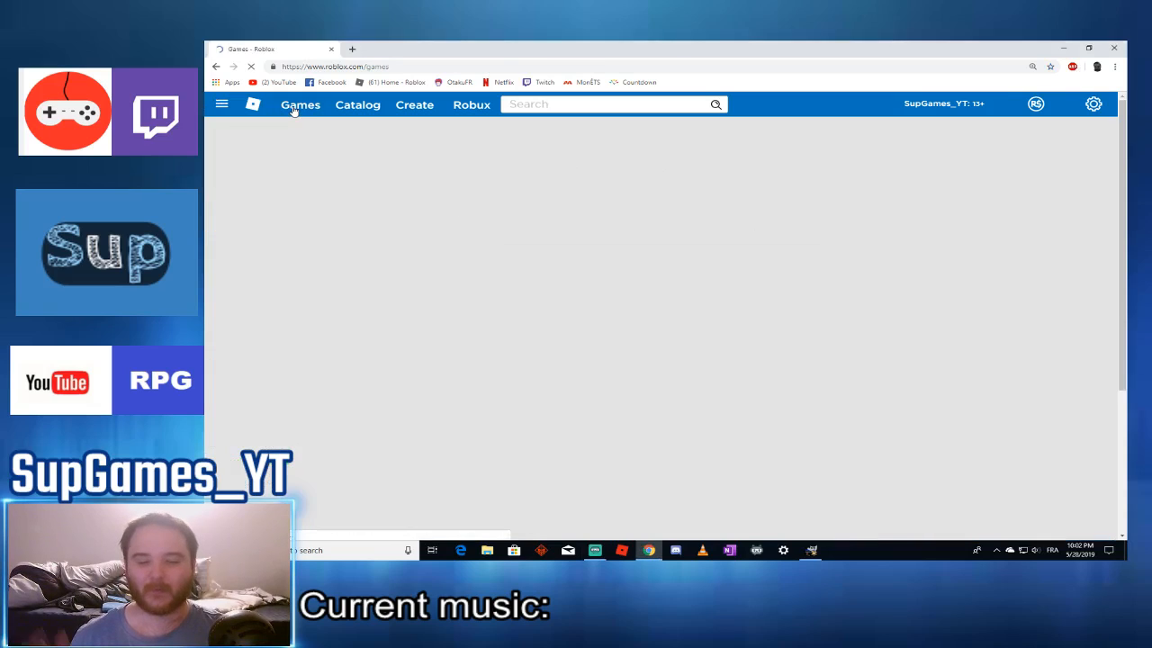
{"action": "left_click", "coordinate": [300, 105]}
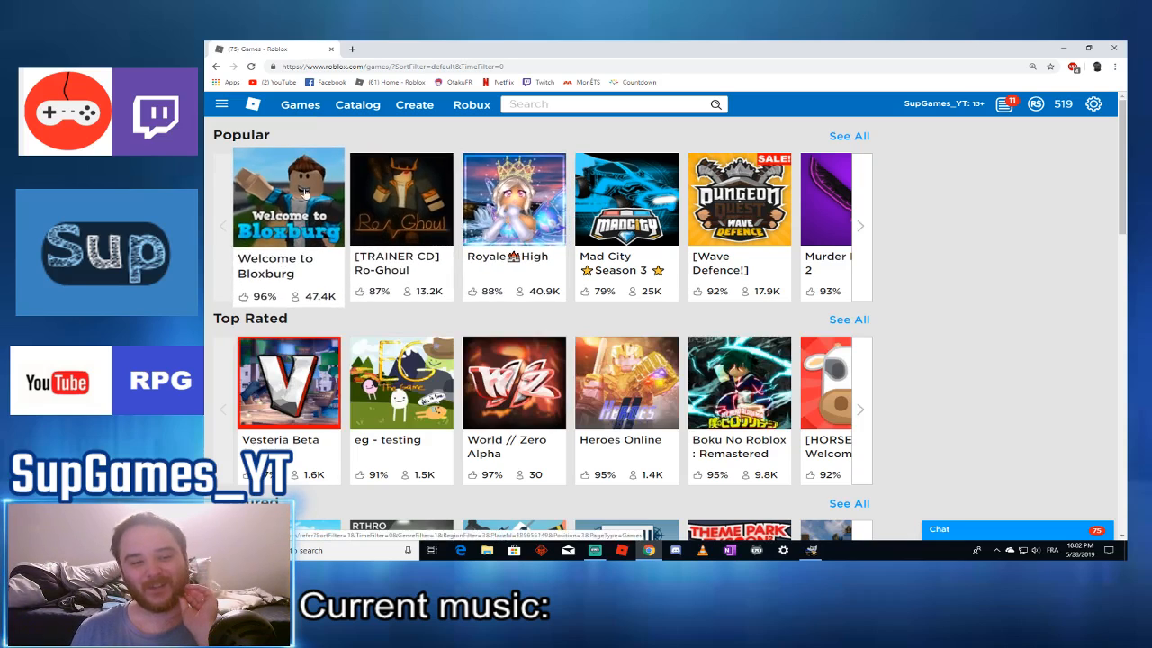
{"action": "left_click", "coordinate": [514, 198]}
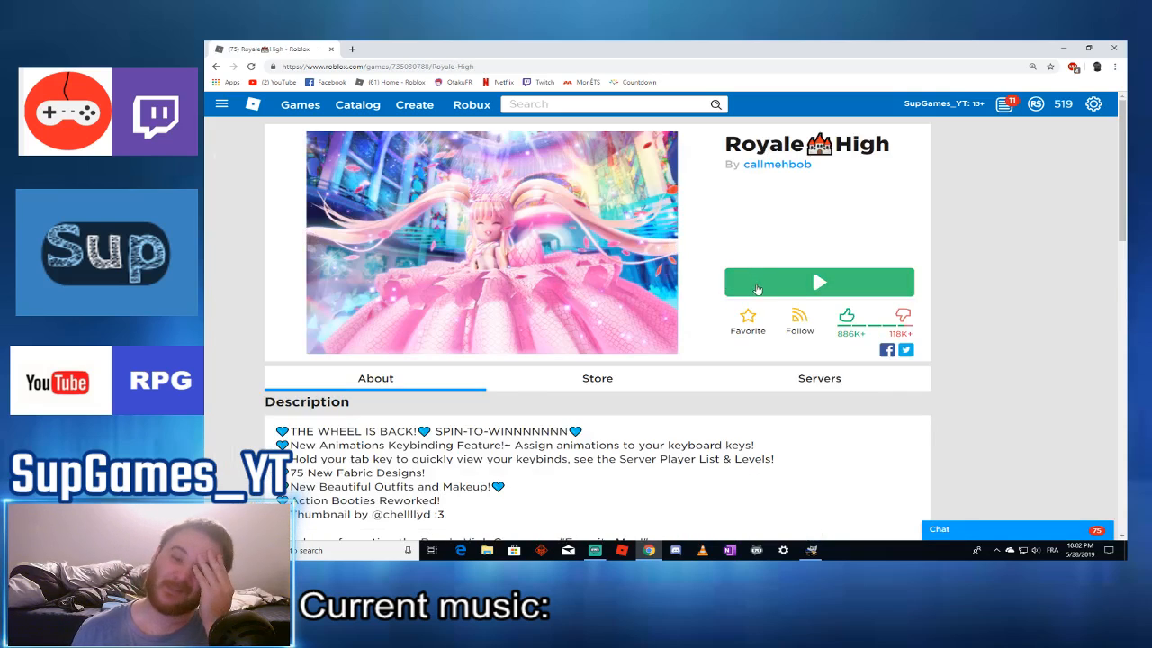
{"action": "left_click", "coordinate": [818, 281]}
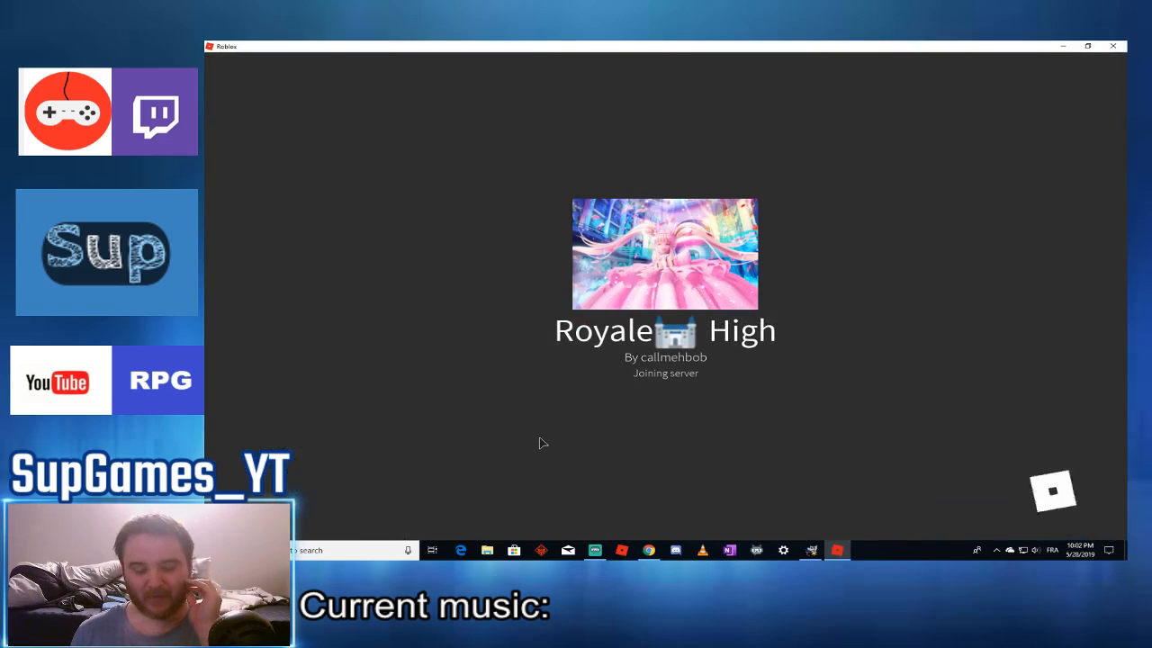
{"action": "mouse_move", "coordinate": [550, 438]}
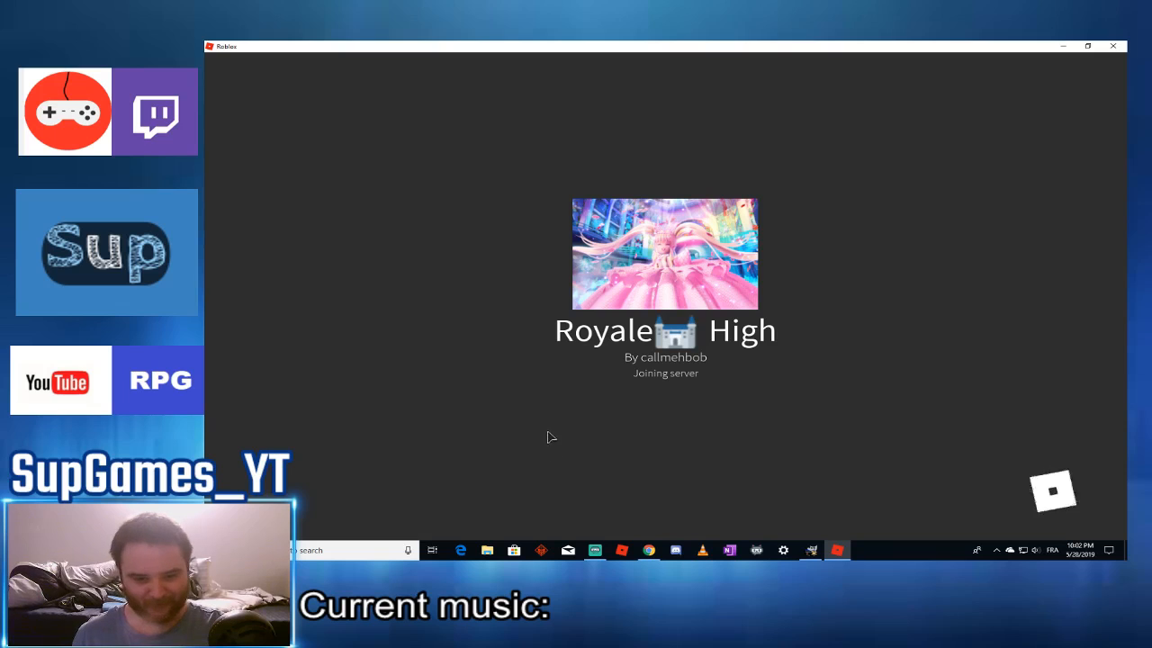
{"action": "mouse_move", "coordinate": [564, 430]}
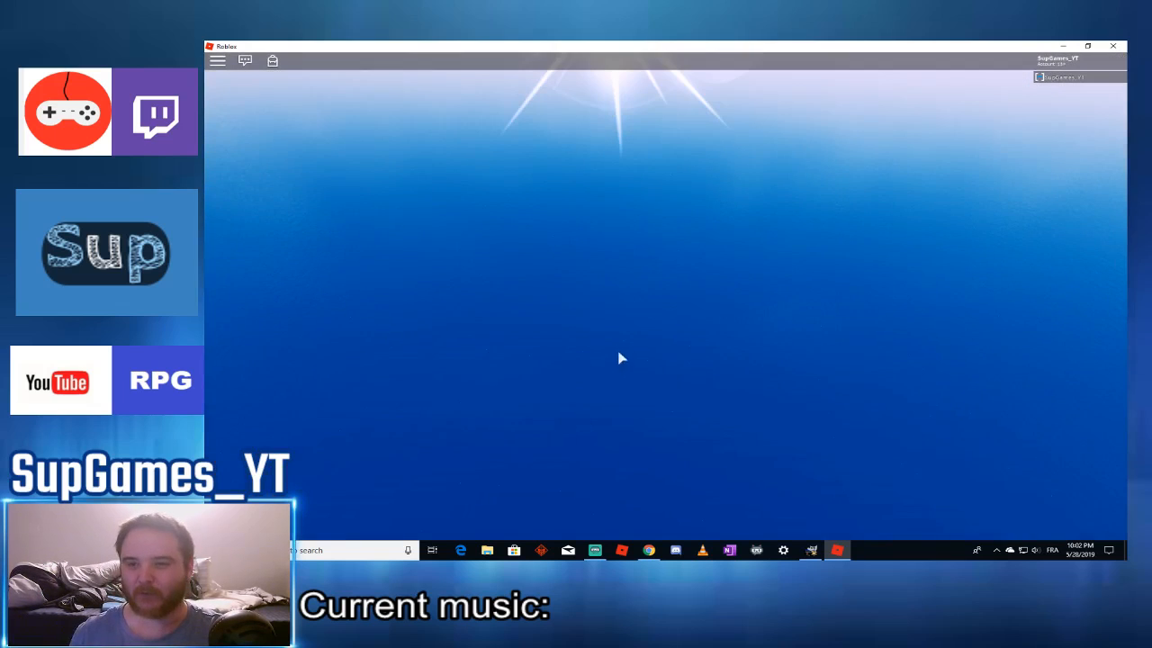
{"action": "mouse_move", "coordinate": [575, 408]}
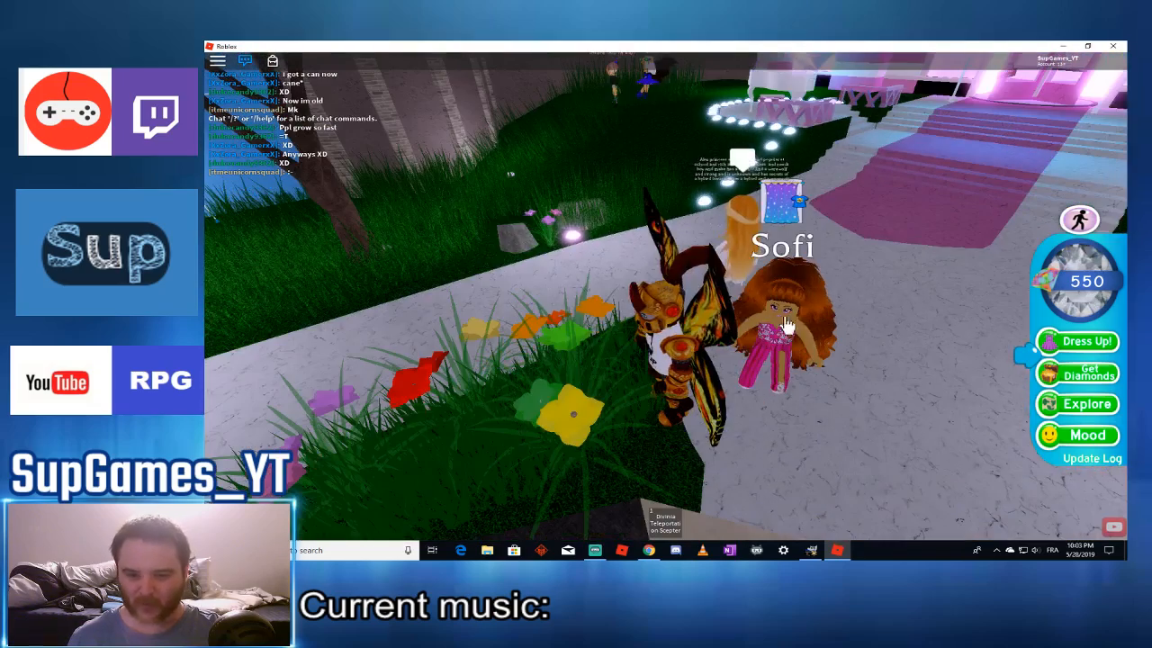
Step: Inspect nearby players, view one player's profile bio, then close it
{"action": "left_click", "coordinate": [783, 324]}
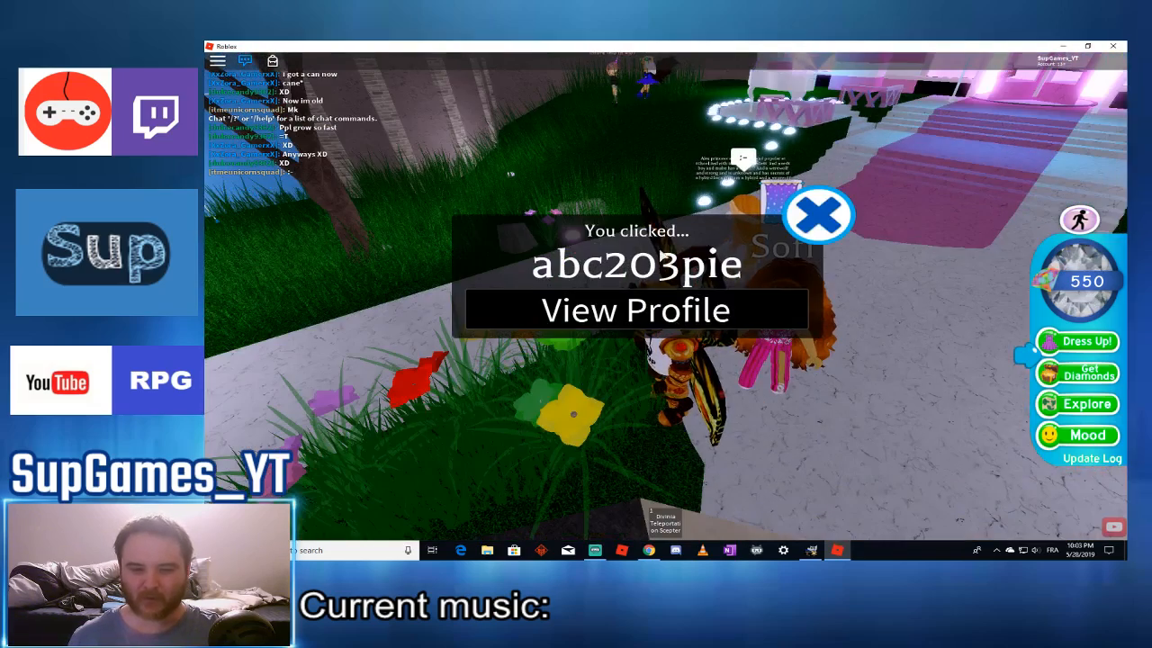
{"action": "left_click", "coordinate": [819, 215]}
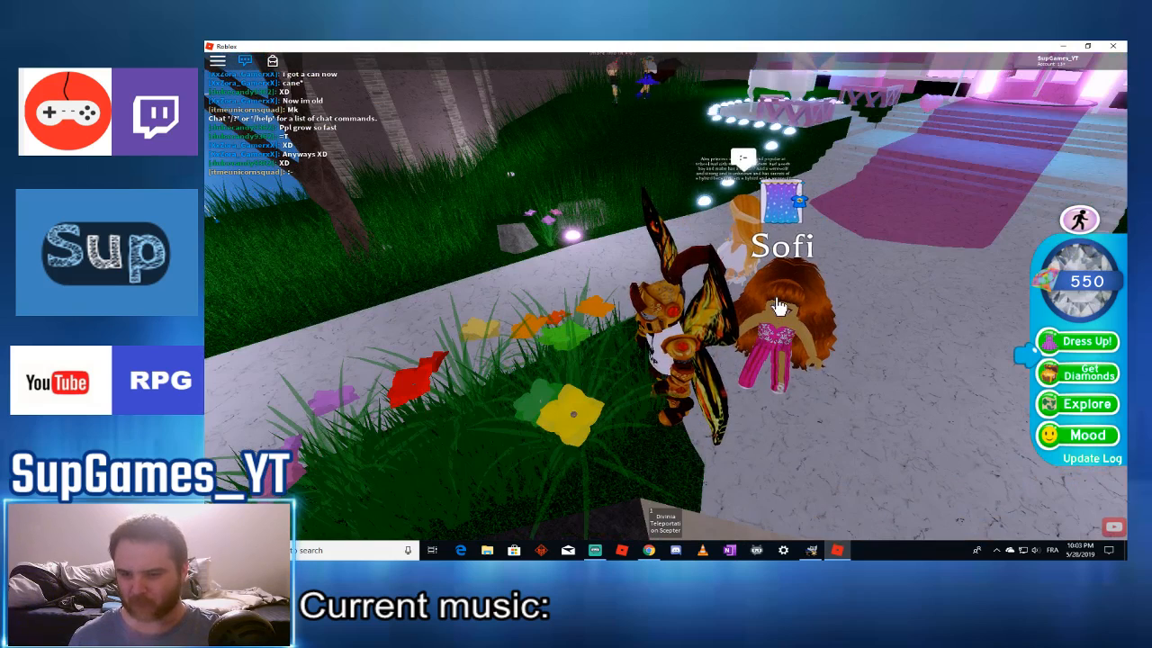
{"action": "left_click", "coordinate": [779, 306]}
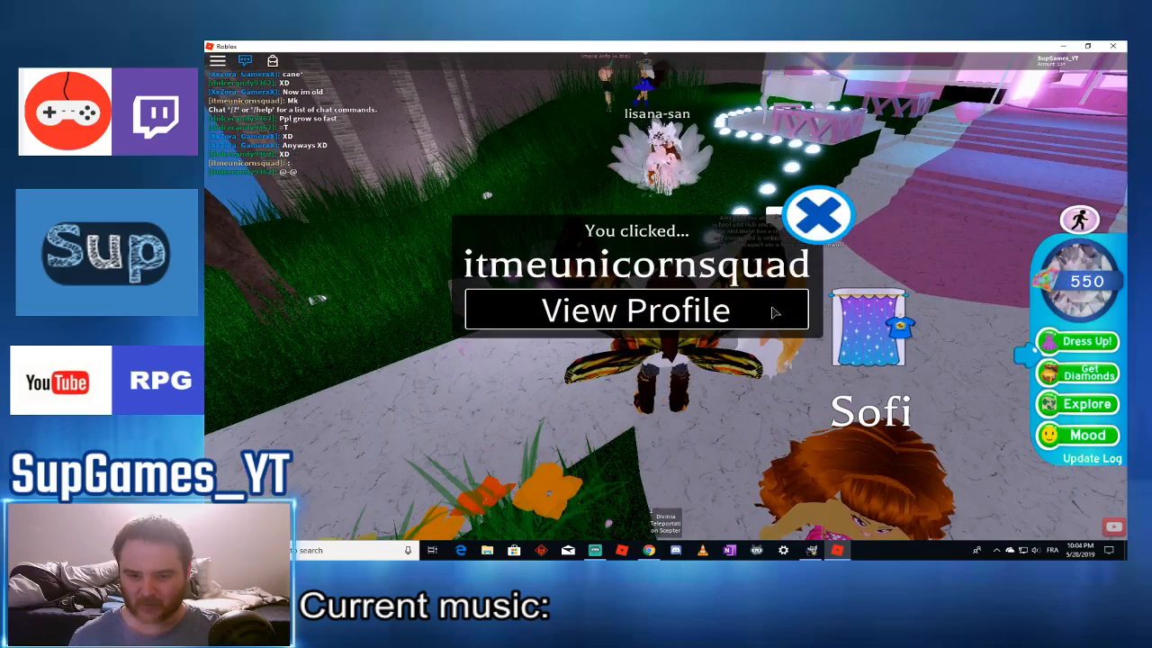
{"action": "left_click", "coordinate": [816, 215]}
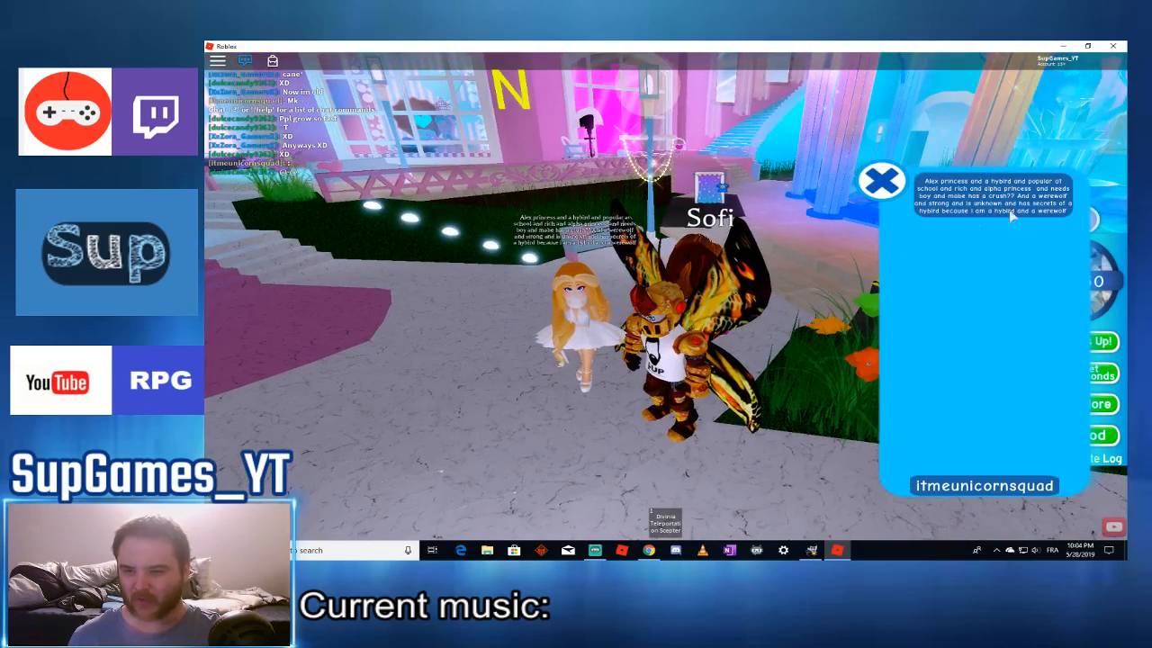
{"action": "left_click", "coordinate": [880, 180]}
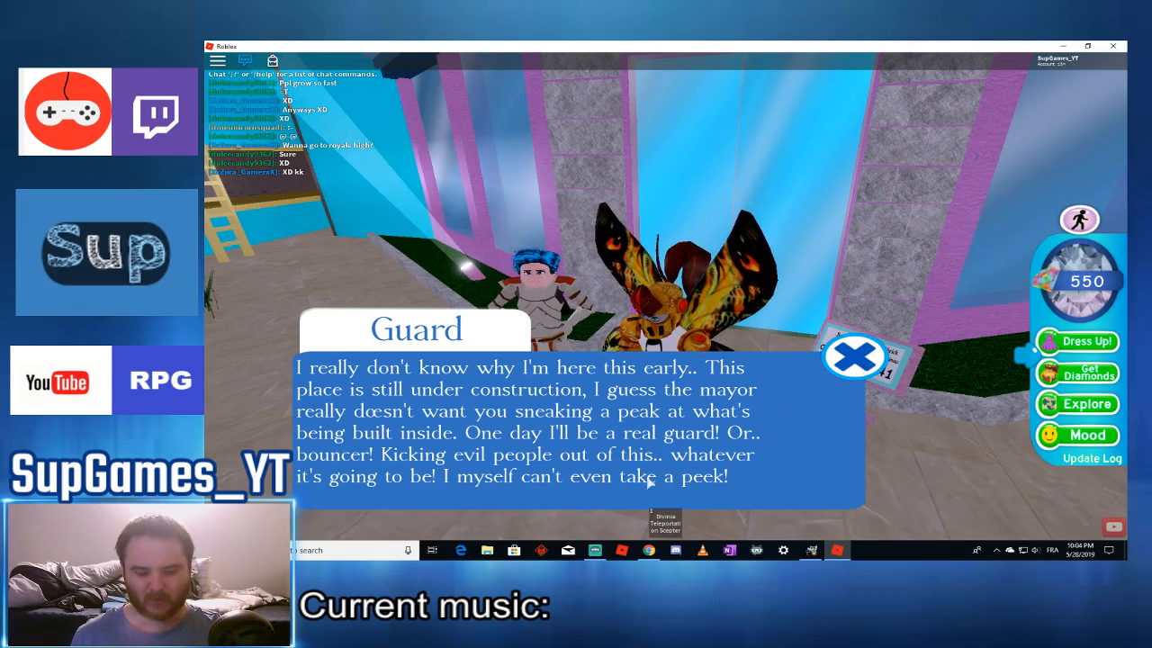
Step: Dismiss the guard's dialogue and choose a portal destination to another world
{"action": "left_click", "coordinate": [855, 358]}
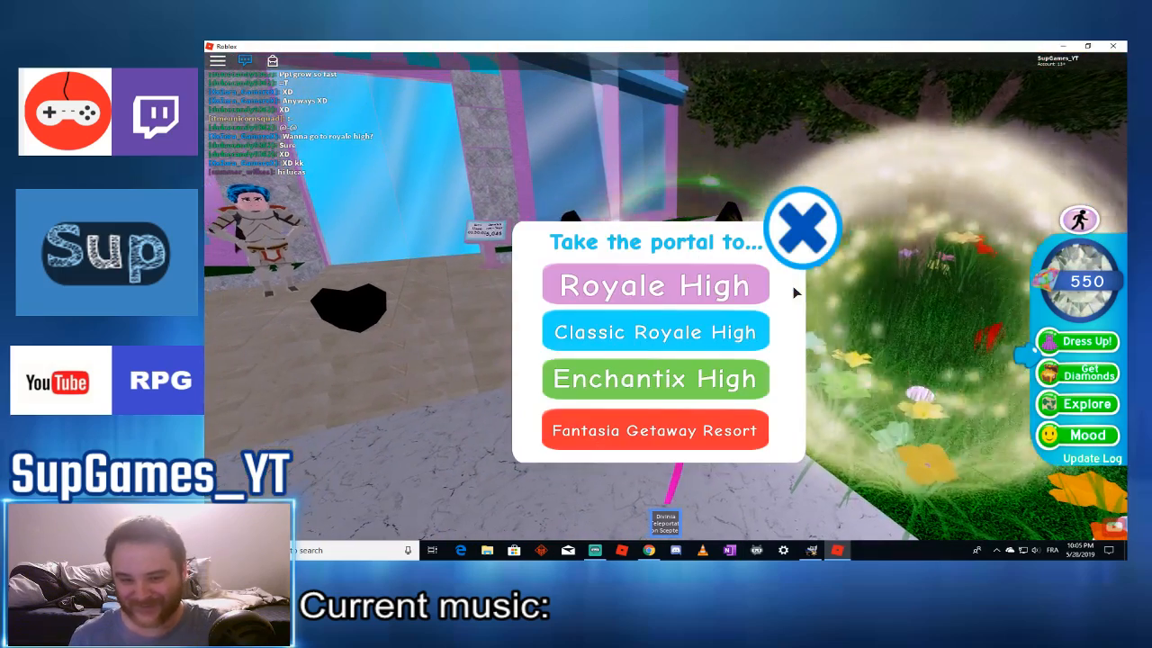
{"action": "mouse_move", "coordinate": [647, 349]}
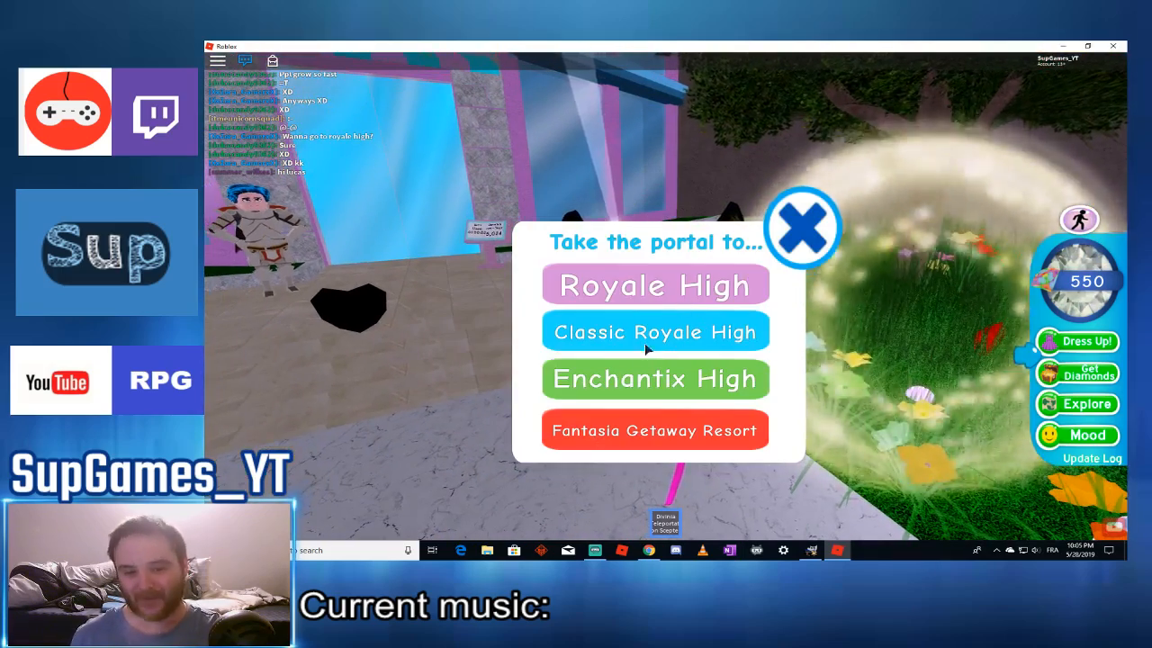
{"action": "left_click", "coordinate": [656, 284]}
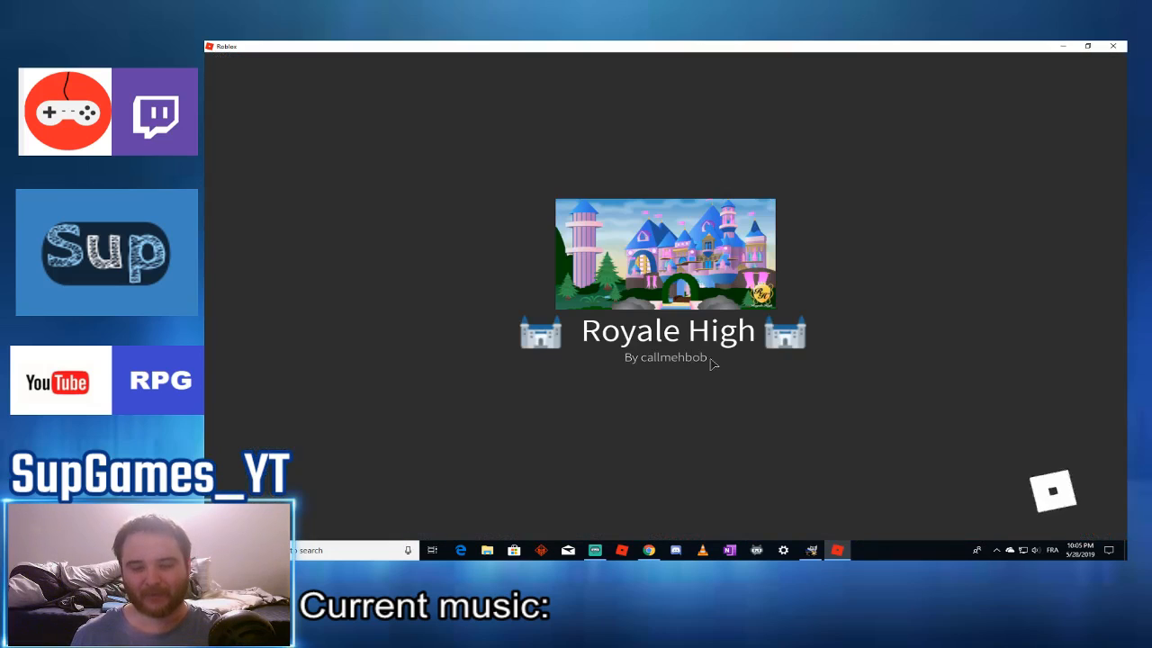
{"action": "mouse_move", "coordinate": [670, 273]}
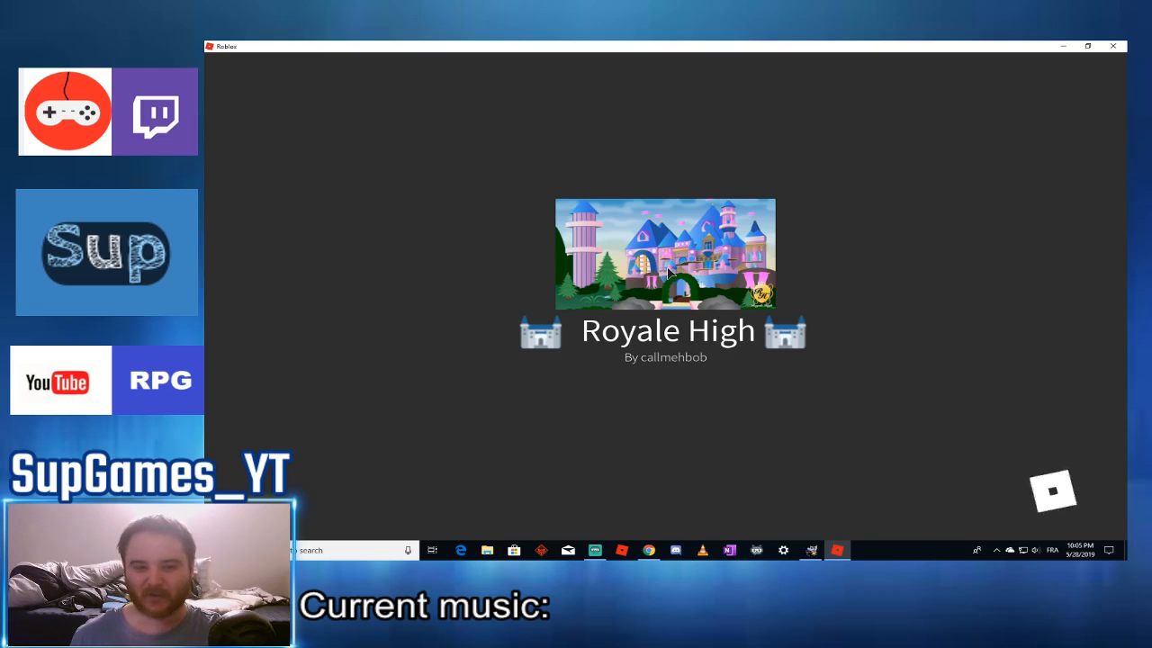
{"action": "mouse_move", "coordinate": [756, 331]}
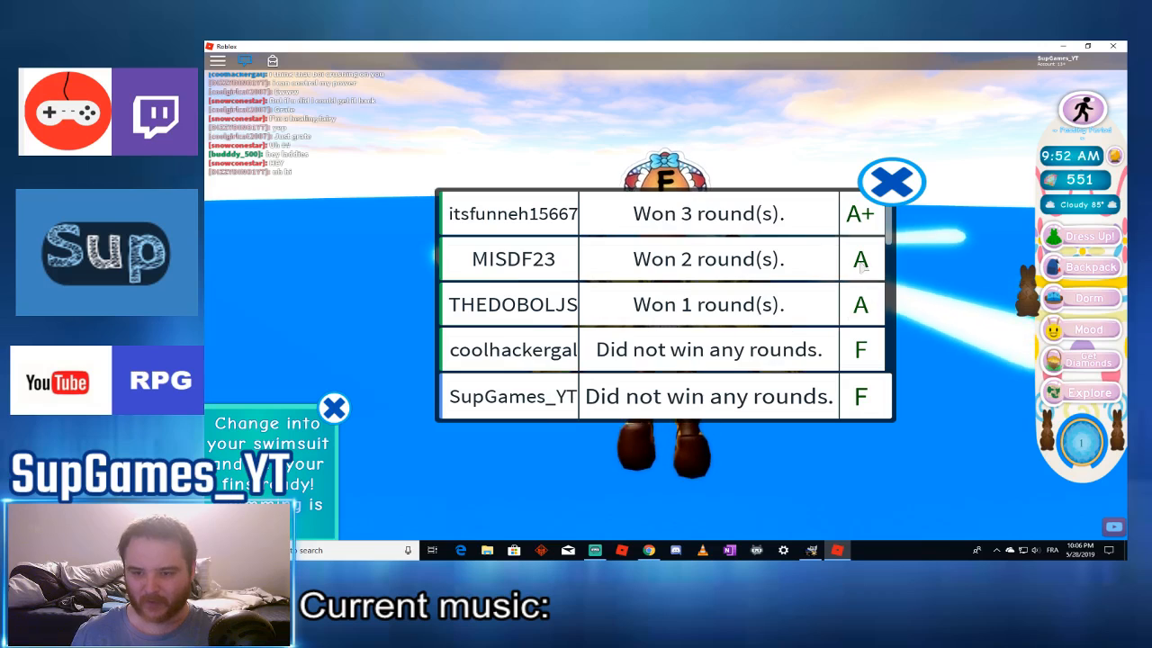
Step: Close the class results table showing the F grade
{"action": "left_click", "coordinate": [891, 182]}
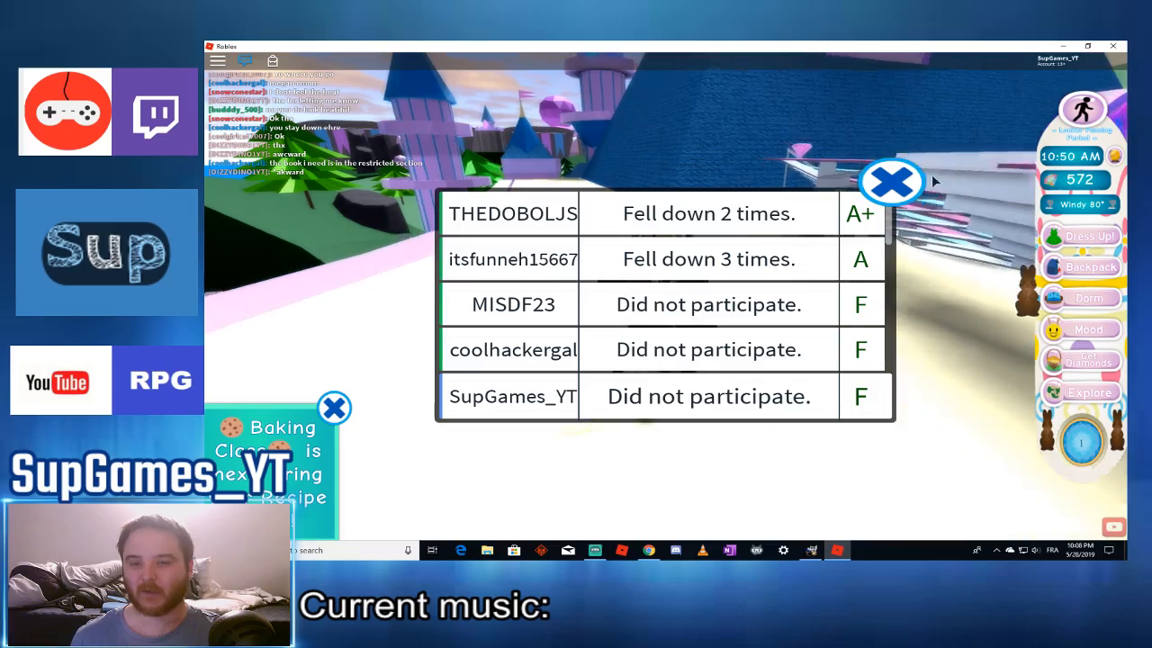
Step: Scroll the Royale High page through description, stats, VIP servers and badges, then back up
{"action": "left_click", "coordinate": [891, 182]}
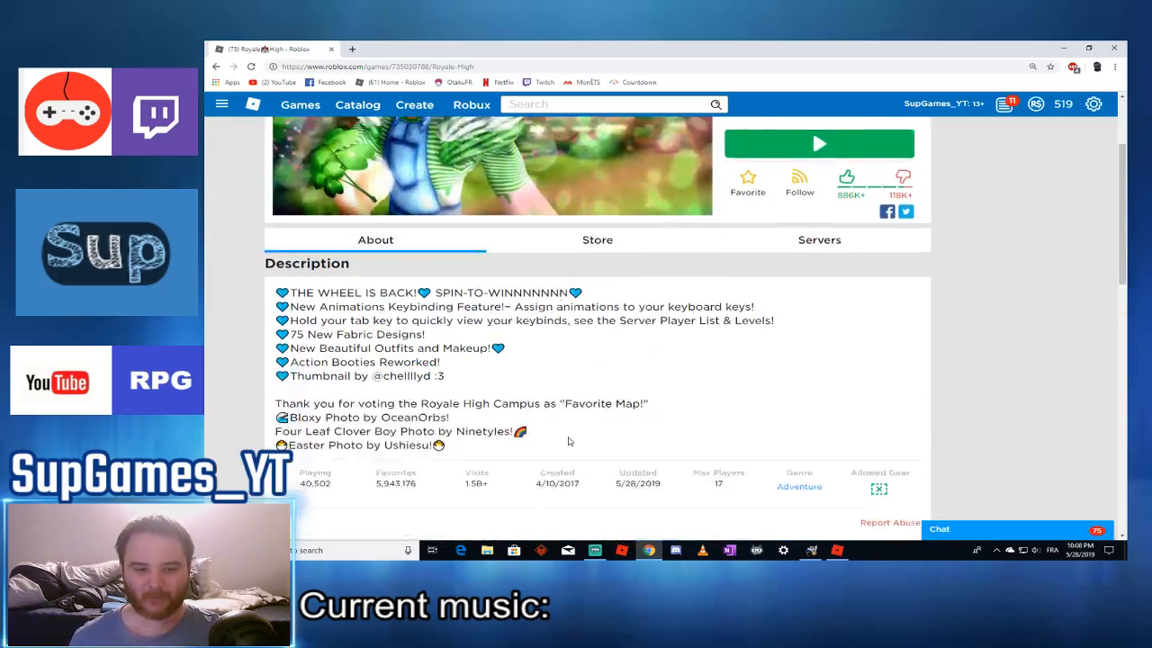
{"action": "scroll", "scroll_direction": "down", "scroll_amount": 3}
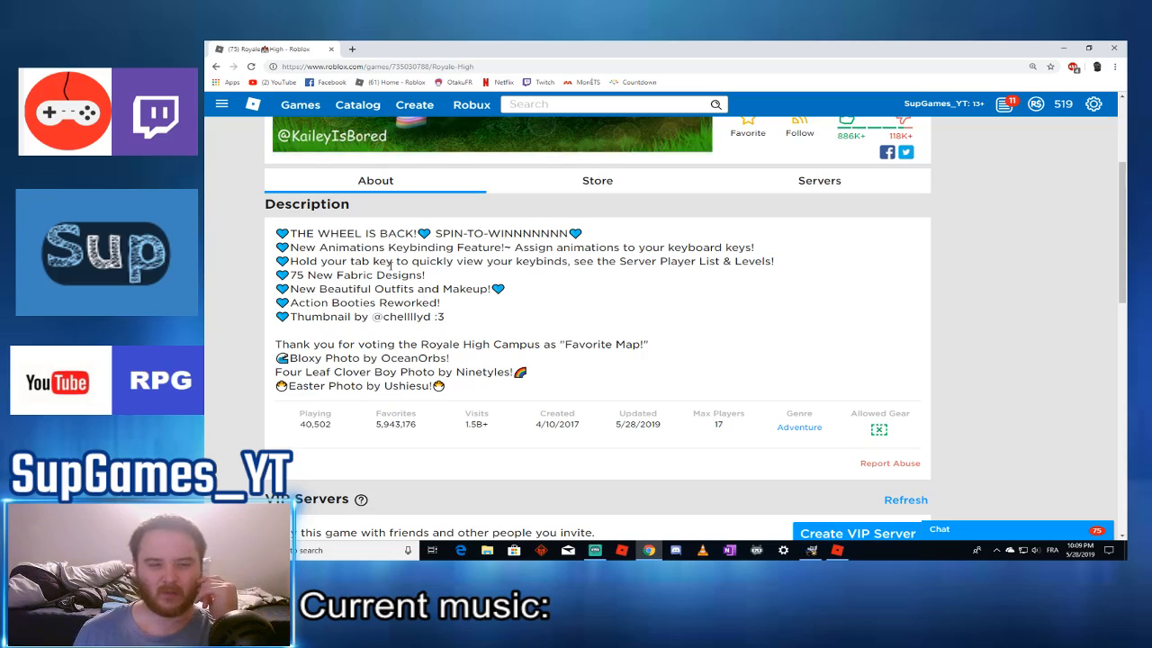
{"action": "scroll", "scroll_direction": "down", "scroll_amount": 3}
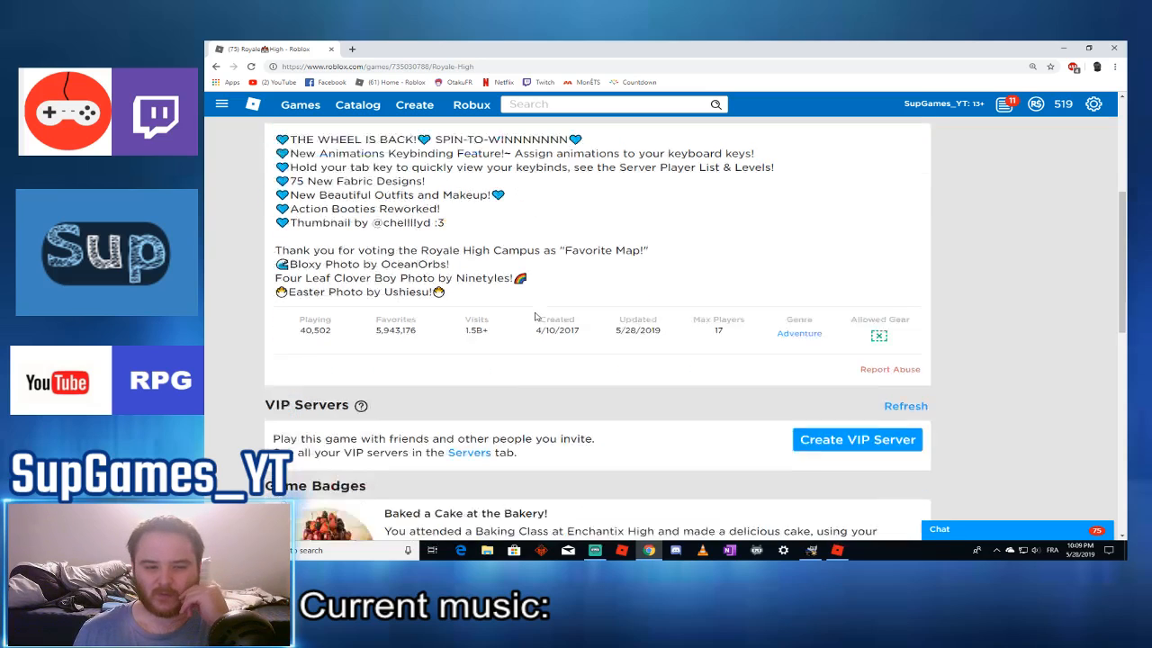
{"action": "scroll", "scroll_direction": "down", "scroll_amount": 3}
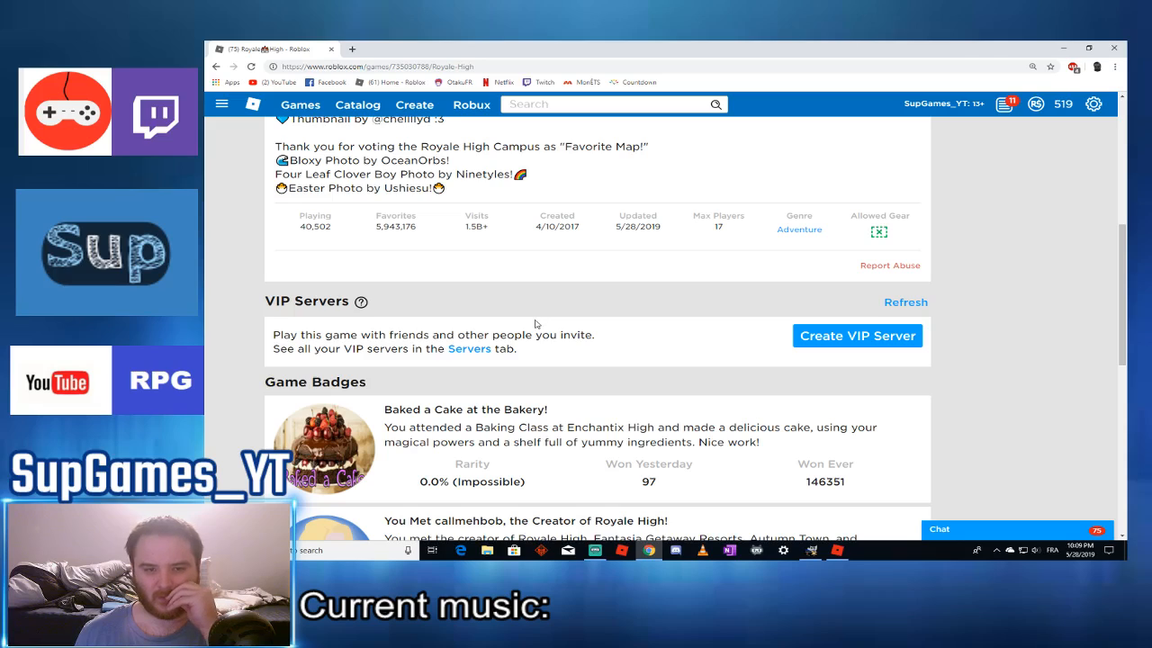
{"action": "scroll", "scroll_direction": "down", "scroll_amount": 3}
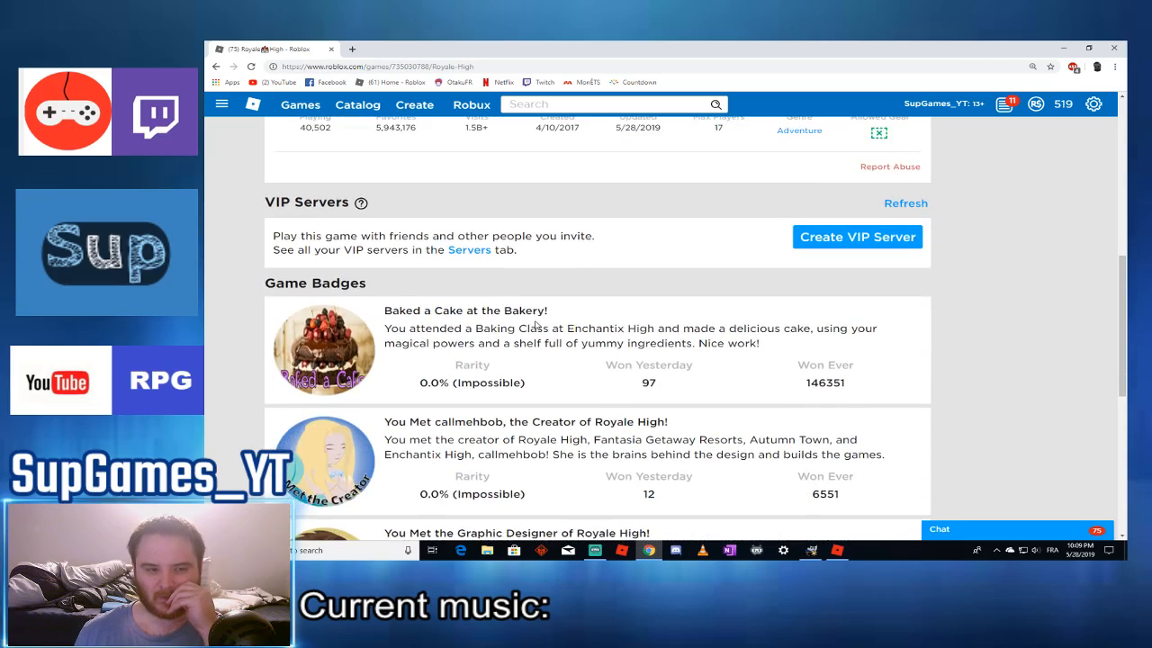
{"action": "scroll", "scroll_direction": "up", "scroll_amount": 3}
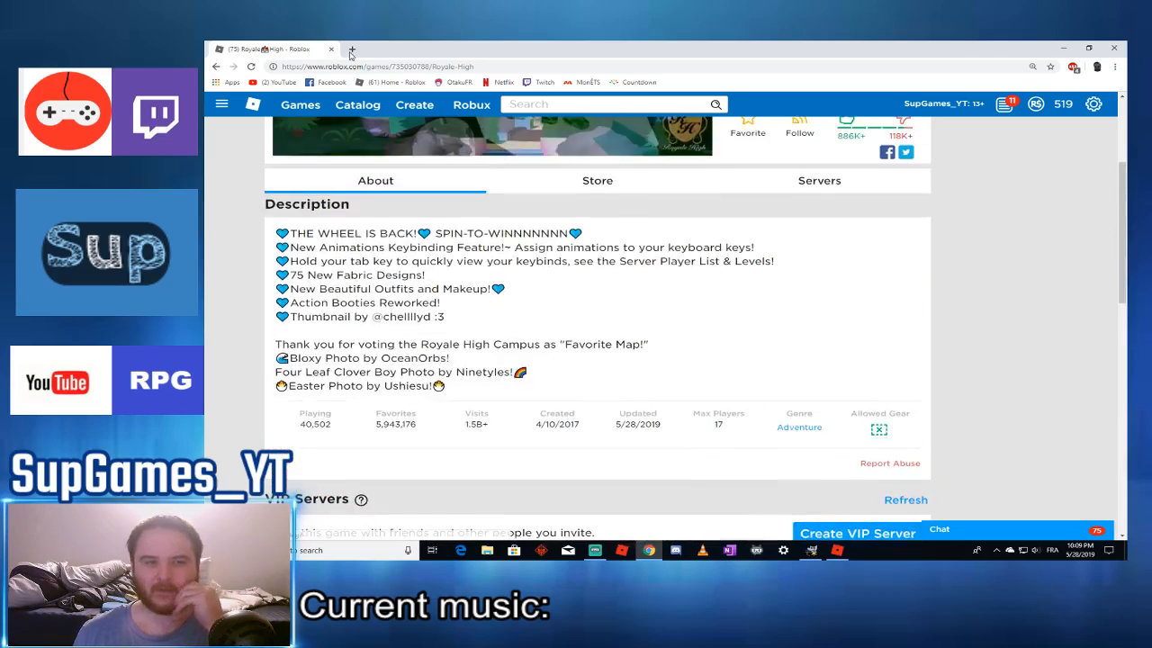
Step: View Bubble Gum Simulator's page in a new tab, then switch back to Royale High
{"action": "left_click", "coordinate": [354, 48]}
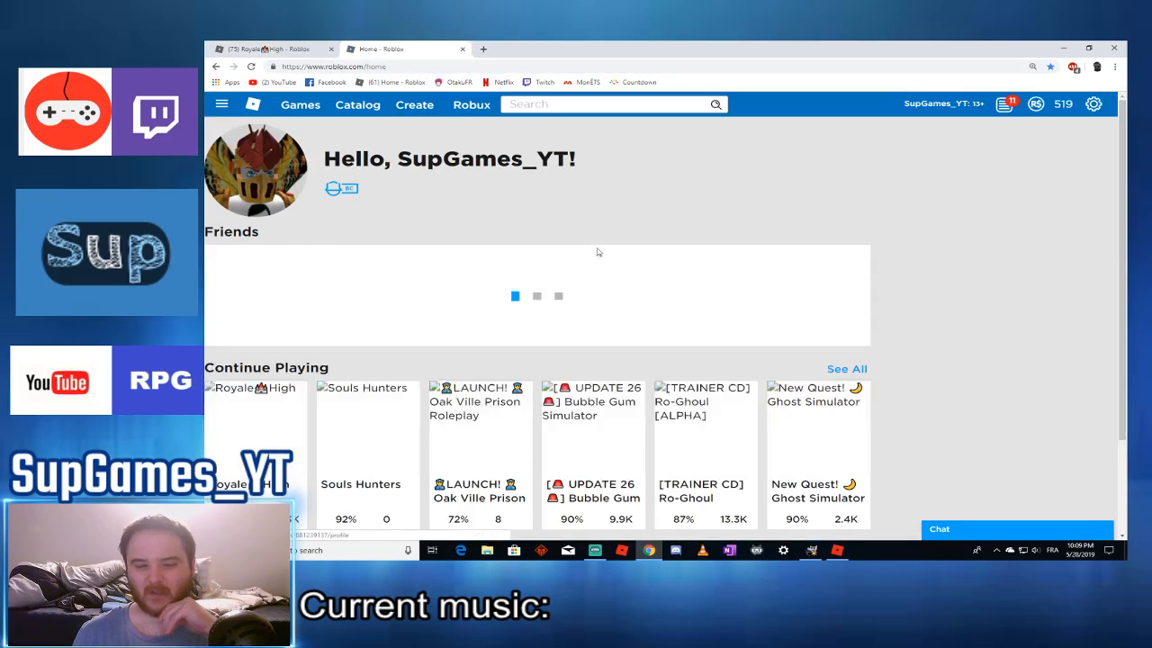
{"action": "left_click", "coordinate": [361, 432]}
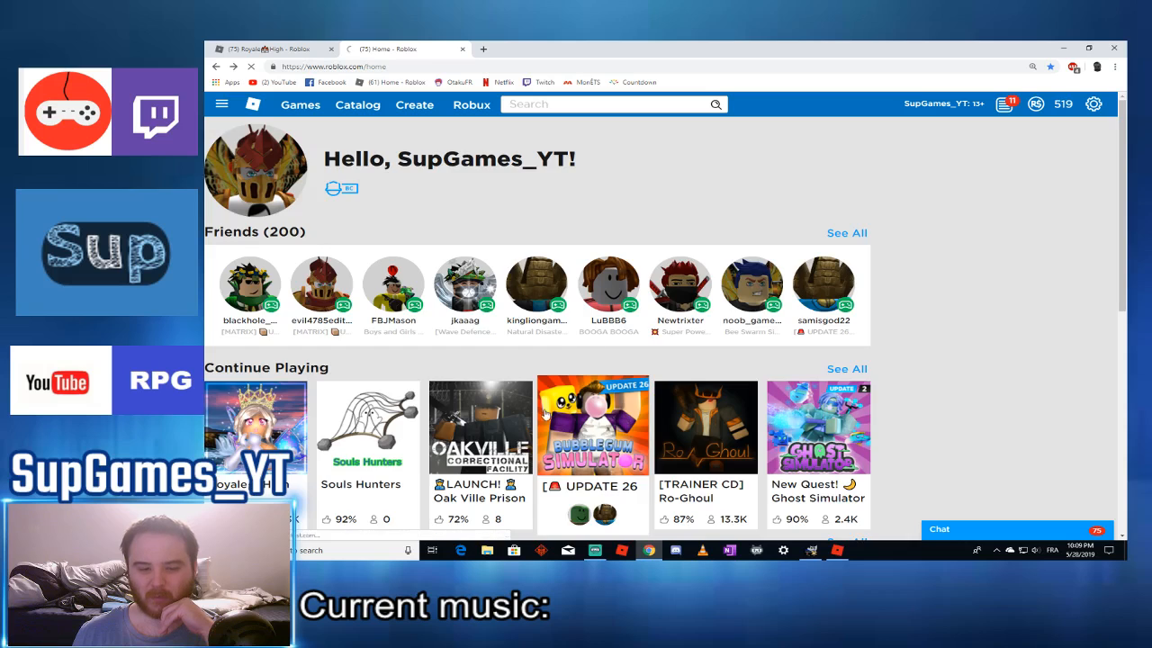
{"action": "left_click", "coordinate": [593, 425]}
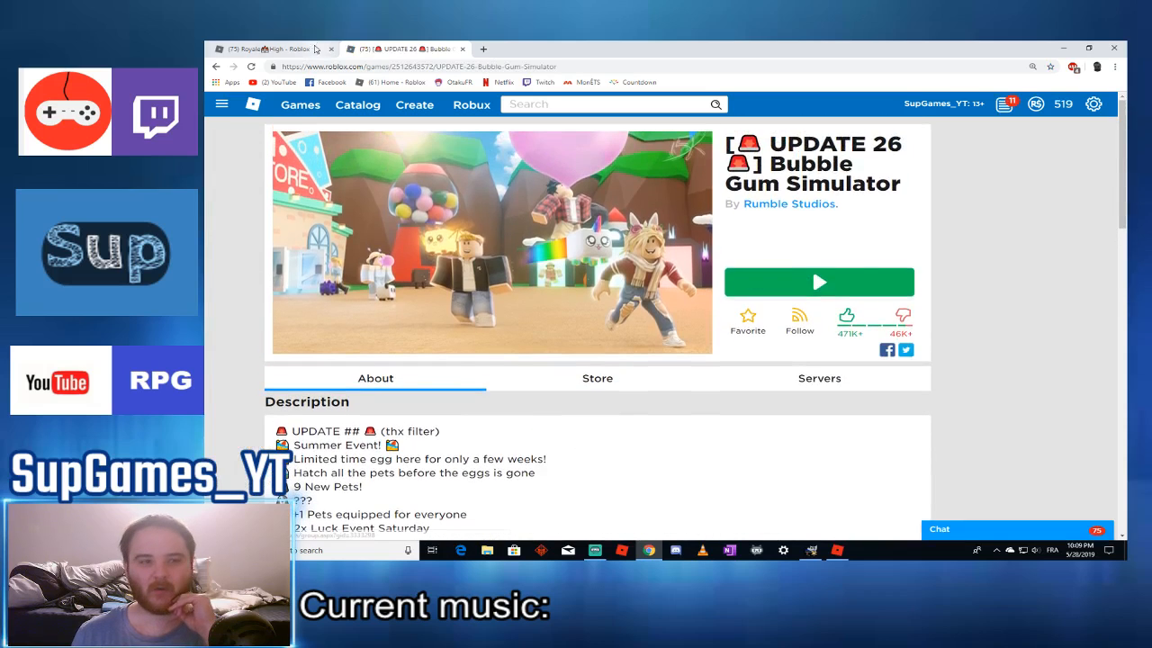
{"action": "left_click", "coordinate": [270, 48]}
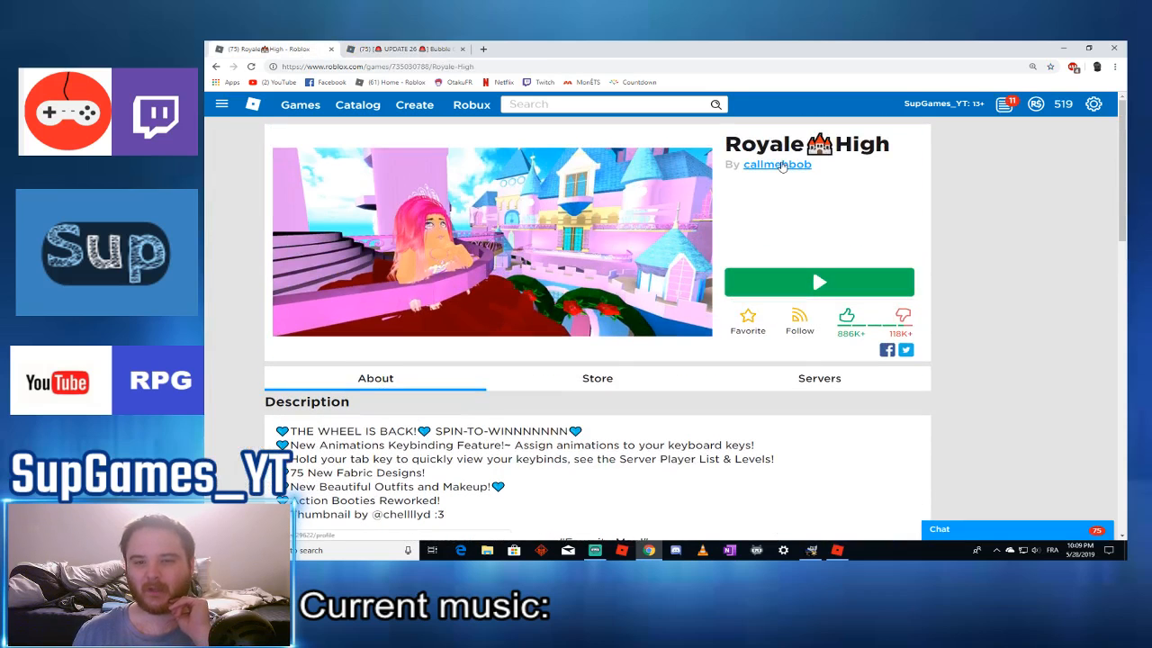
Step: Scroll the creator's profile through outfit, friends and collections, and page through their groups
{"action": "left_click", "coordinate": [776, 164]}
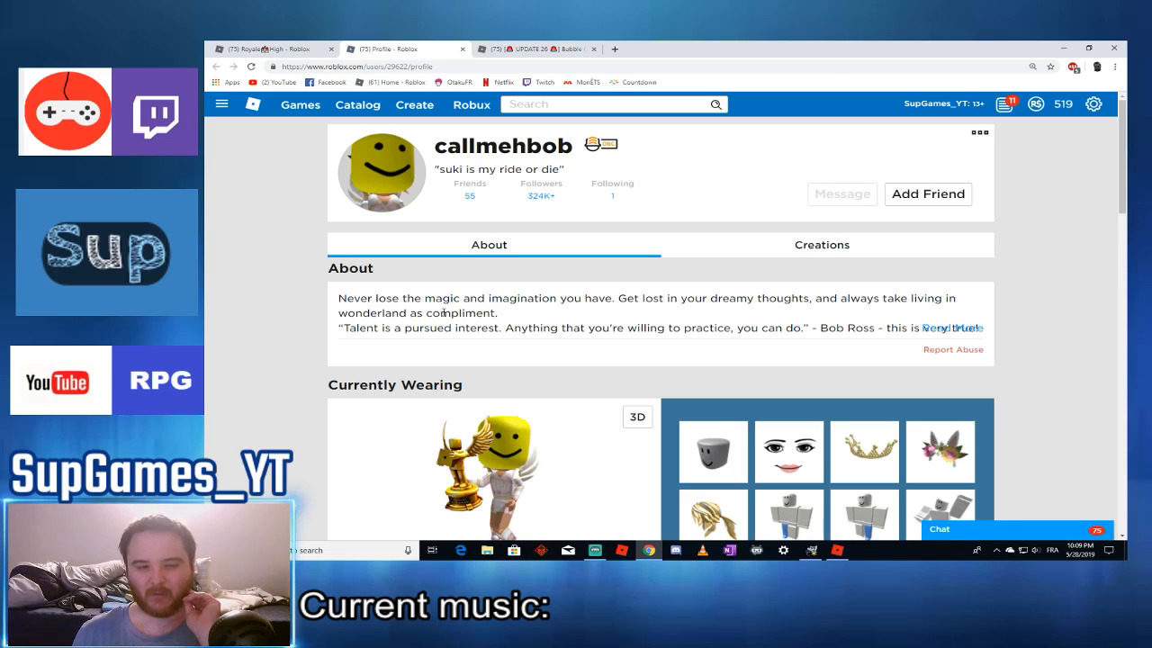
{"action": "mouse_move", "coordinate": [819, 313]}
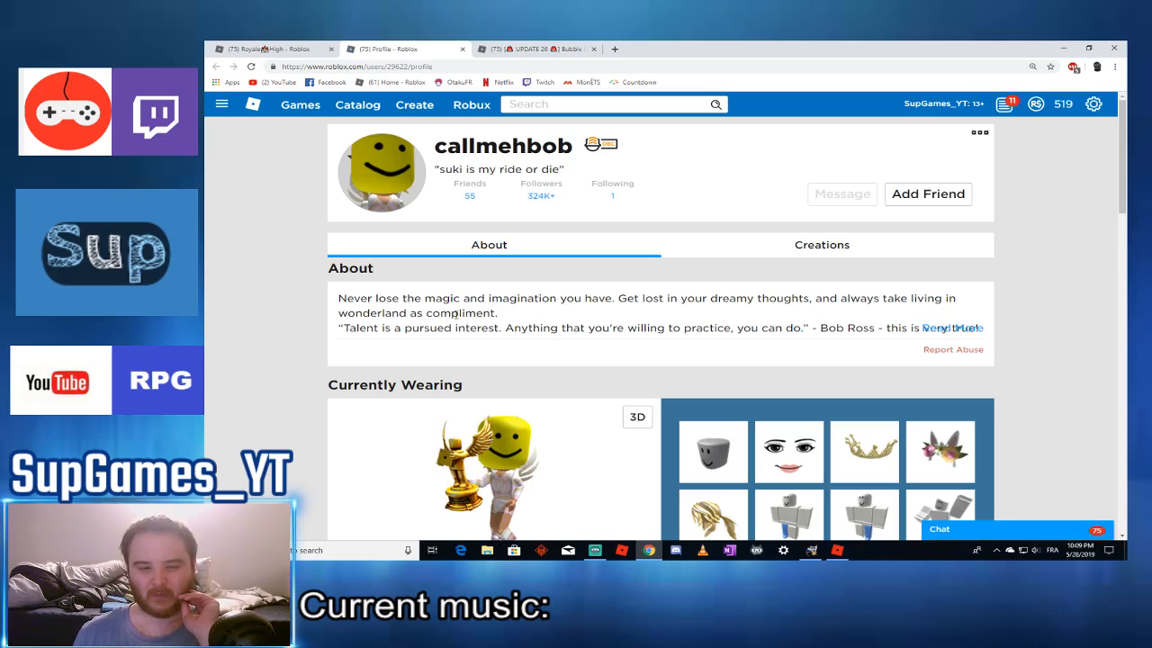
{"action": "scroll", "scroll_direction": "down", "scroll_amount": 3}
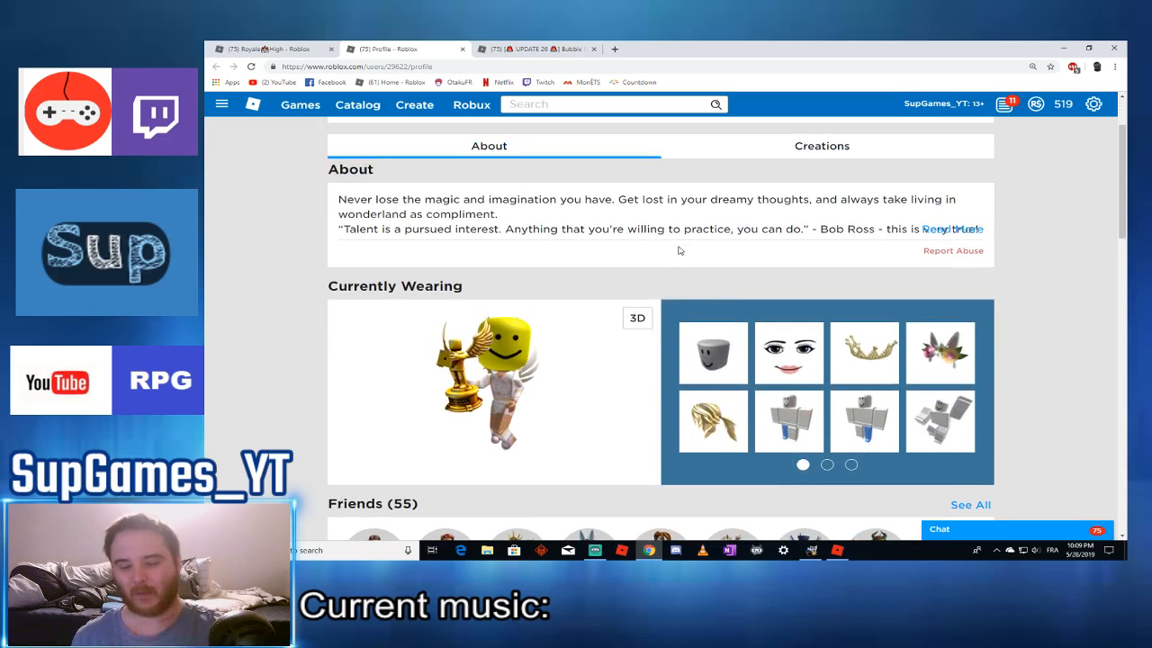
{"action": "scroll", "scroll_direction": "down", "scroll_amount": 3}
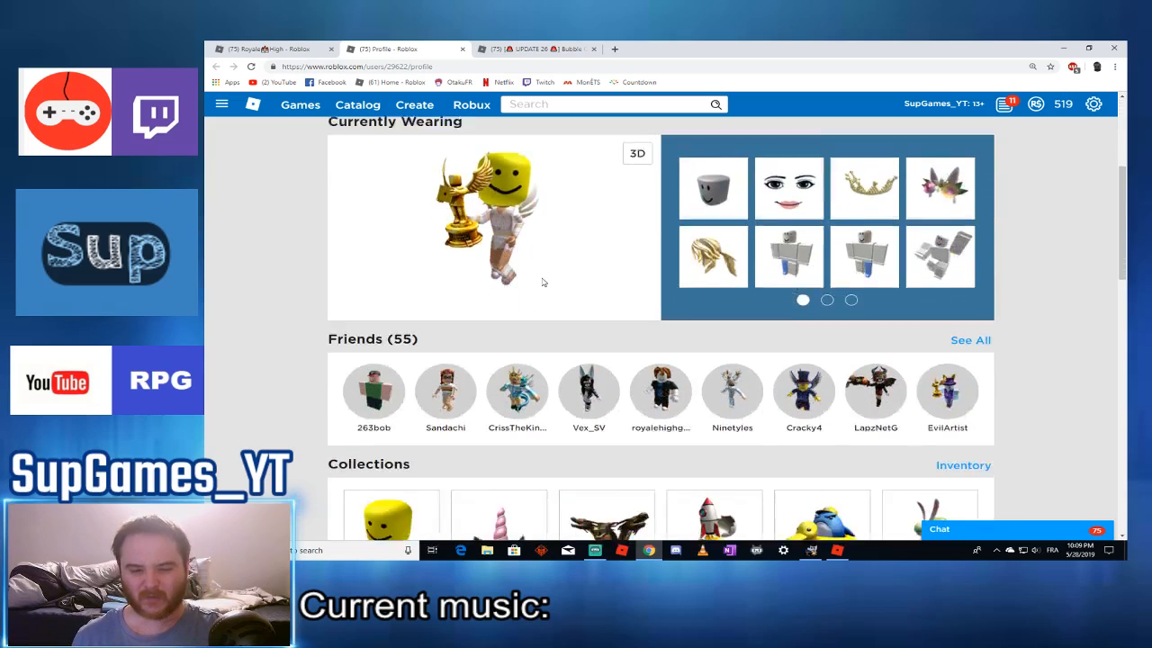
{"action": "scroll", "scroll_direction": "down", "scroll_amount": 3}
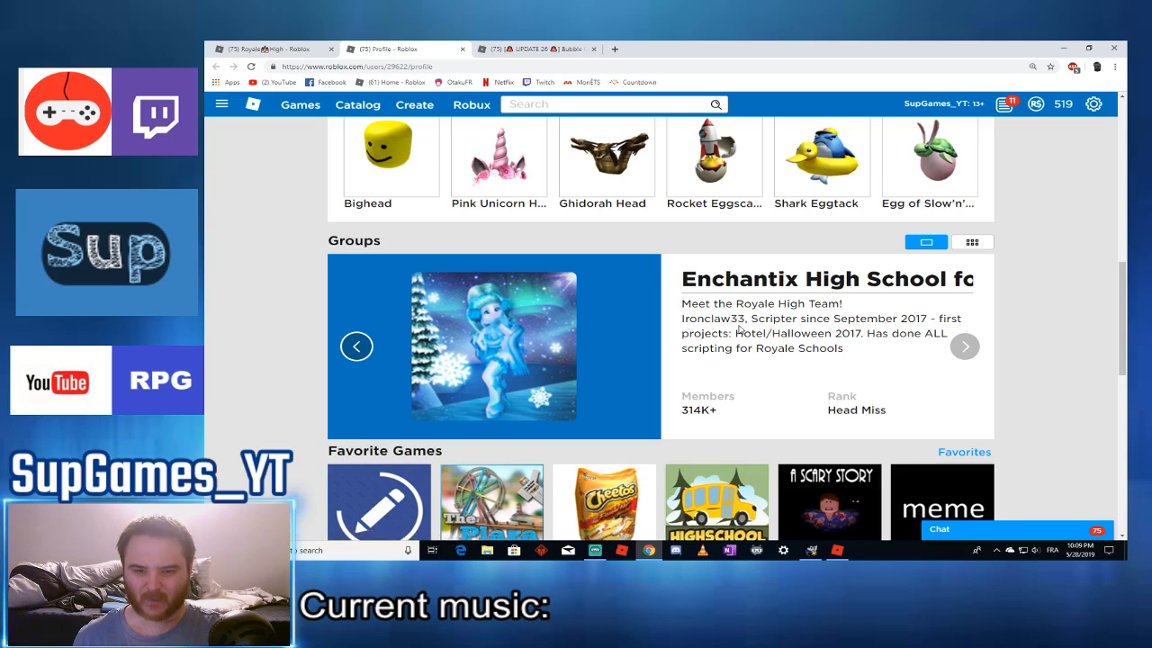
{"action": "mouse_move", "coordinate": [752, 333]}
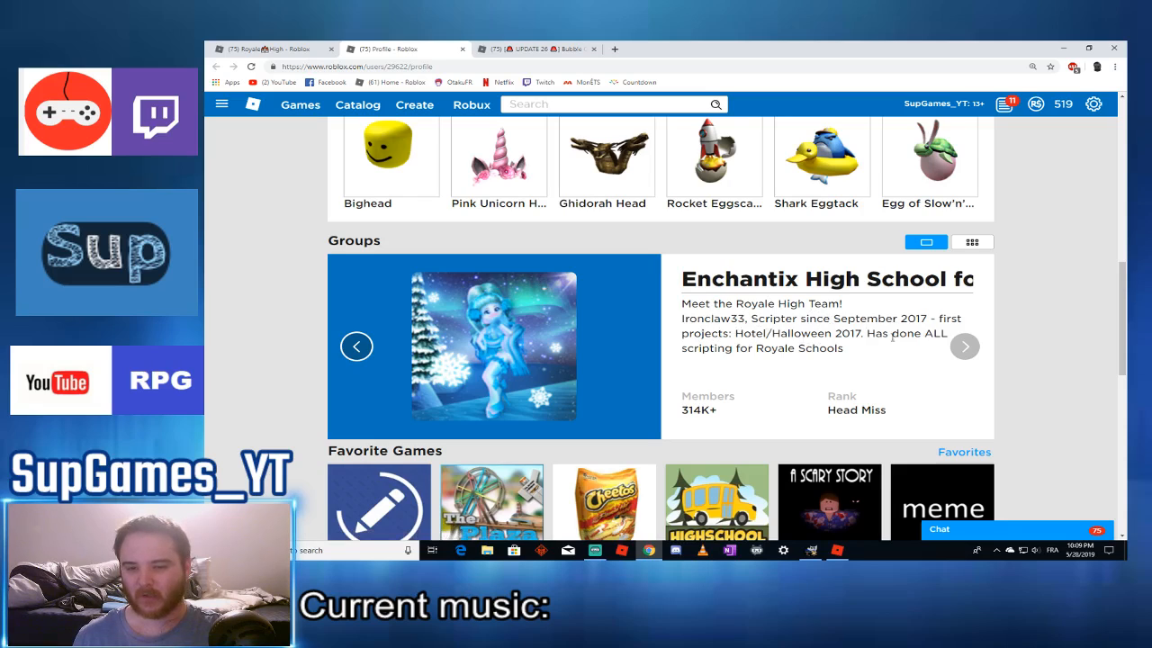
{"action": "mouse_move", "coordinate": [965, 346]}
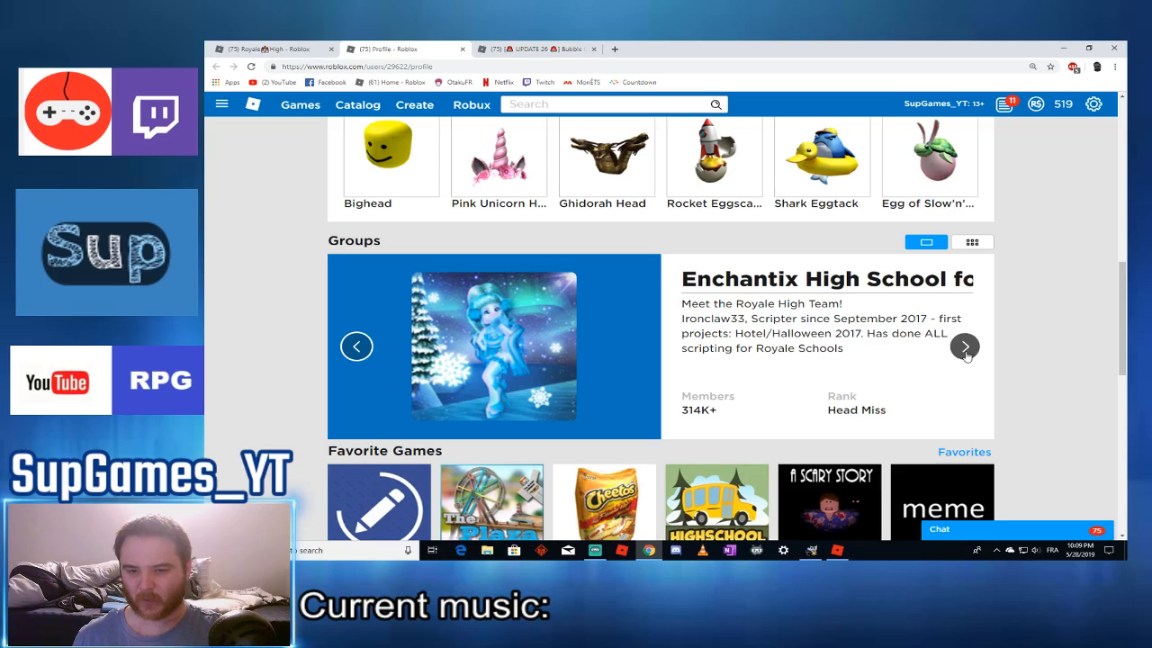
{"action": "left_click", "coordinate": [965, 345]}
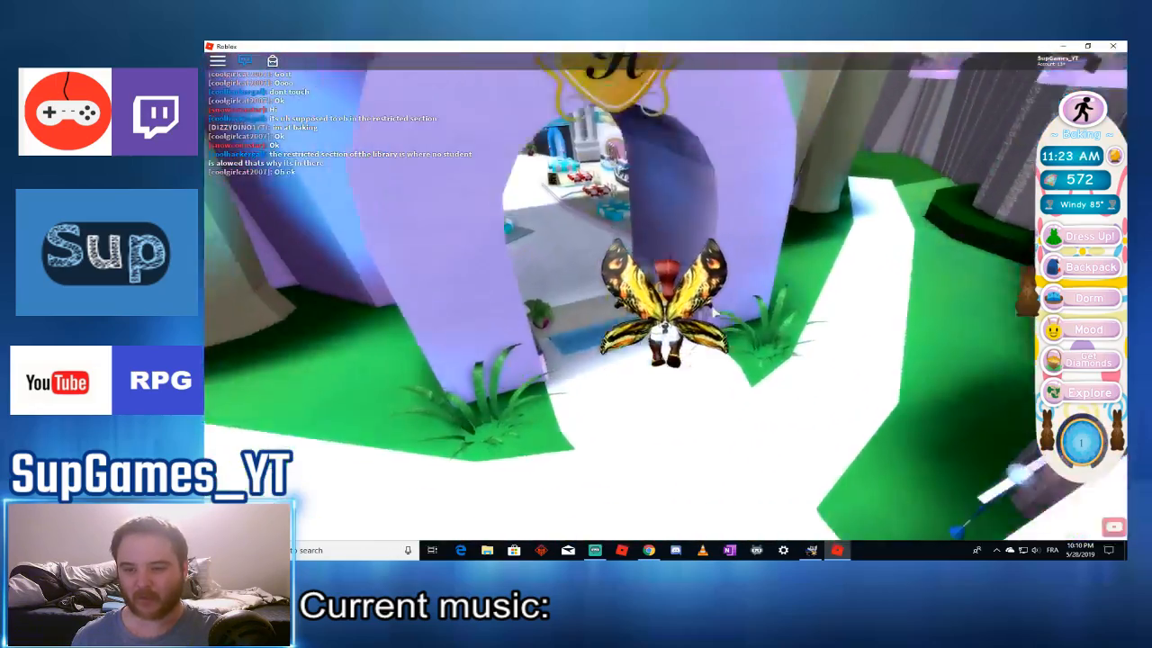
Step: In Dress Up!, browse the Outfit and Hairstyle catalogues, then close the hairstyle panel
{"action": "left_click", "coordinate": [1090, 236]}
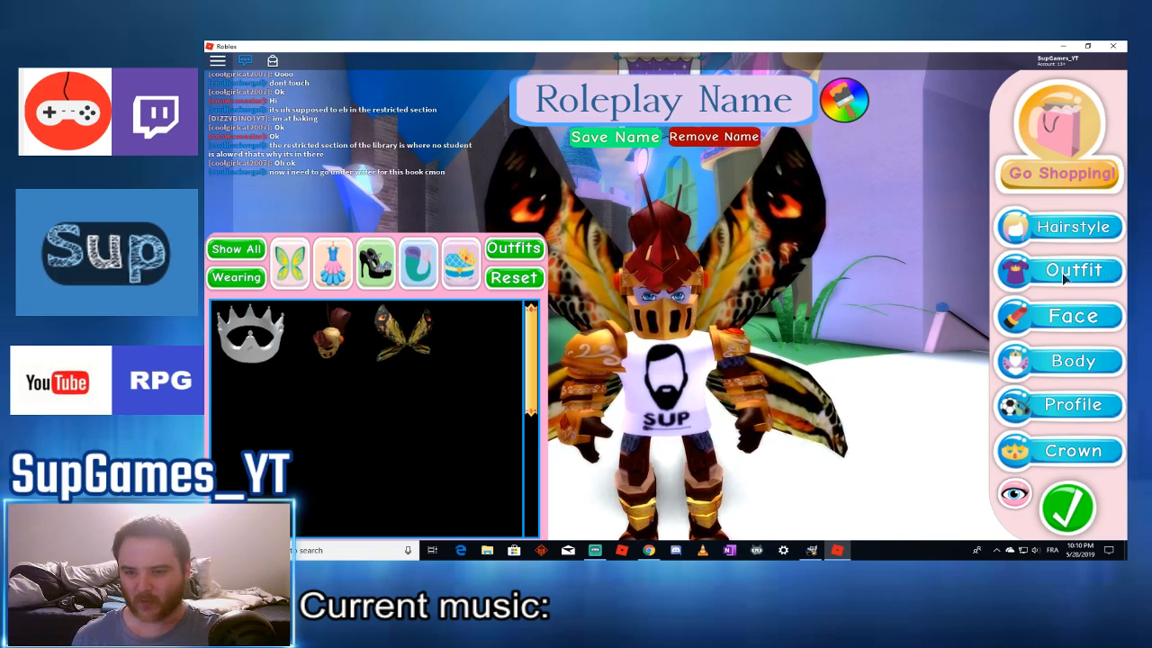
{"action": "left_click", "coordinate": [1058, 270]}
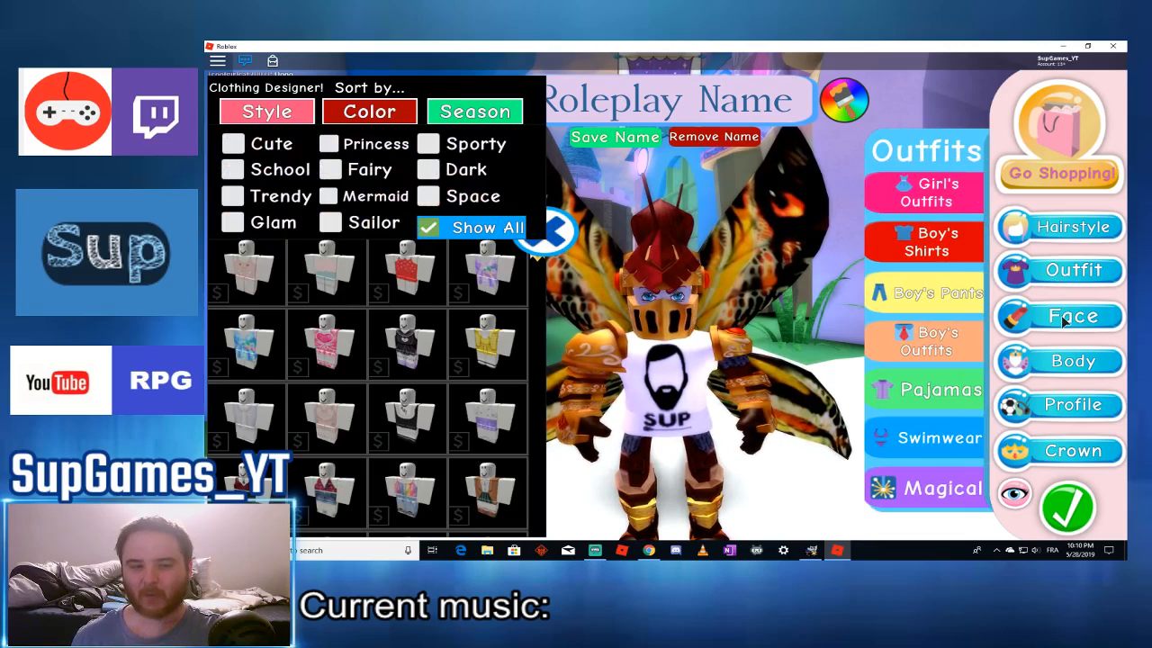
{"action": "left_click", "coordinate": [1059, 360]}
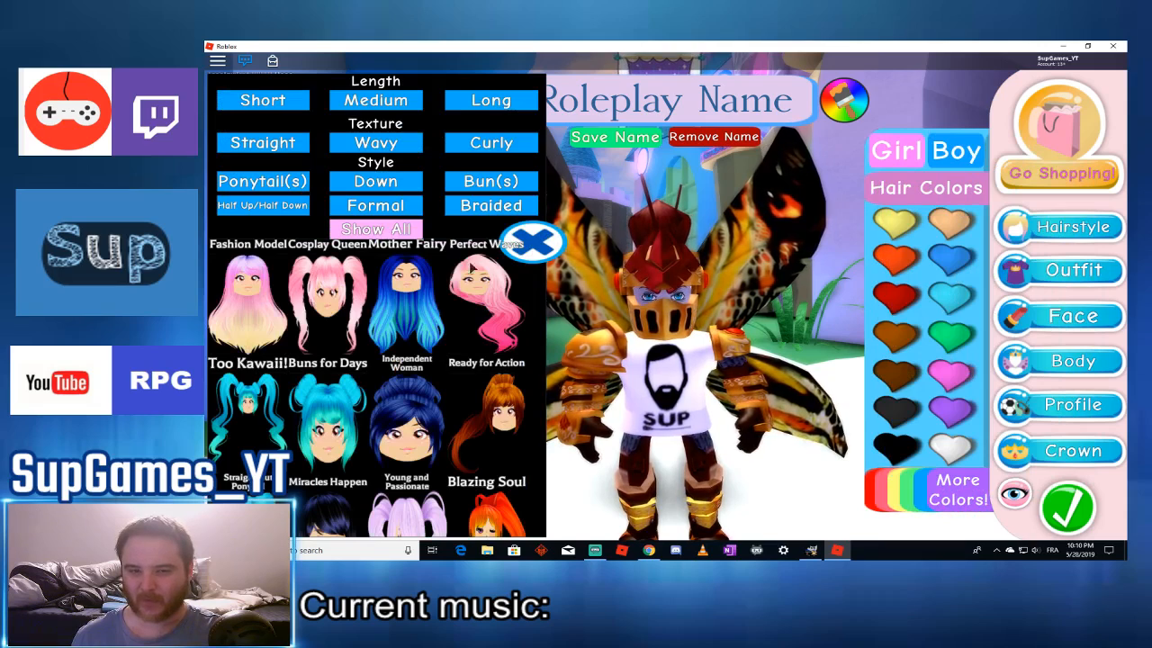
{"action": "left_click", "coordinate": [1059, 270]}
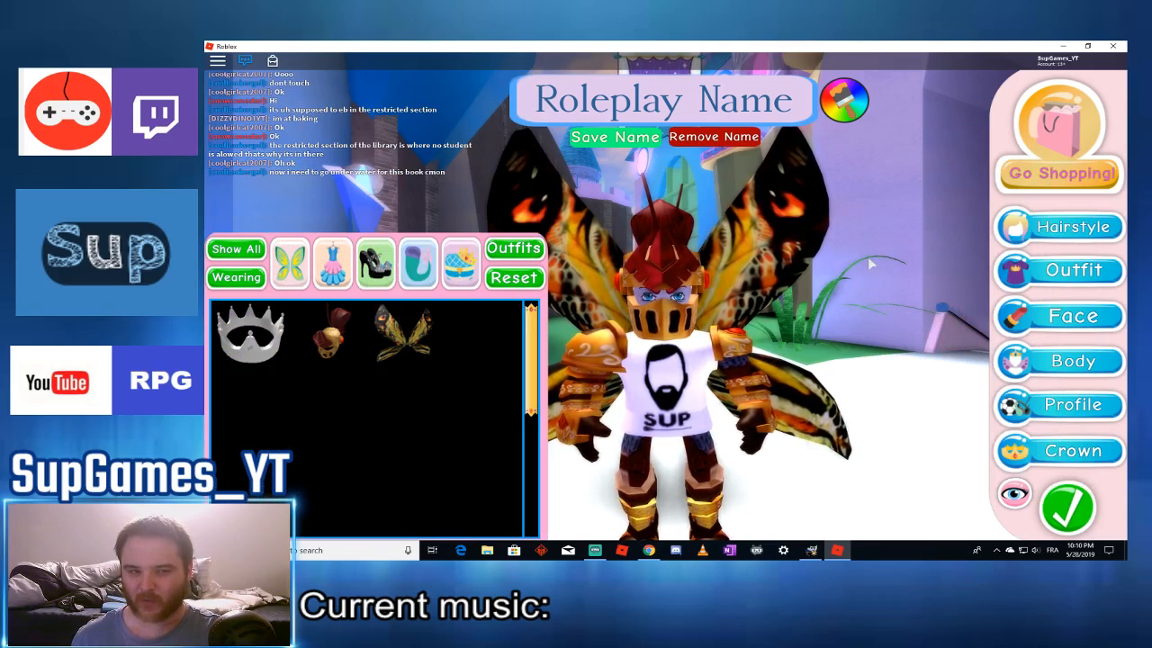